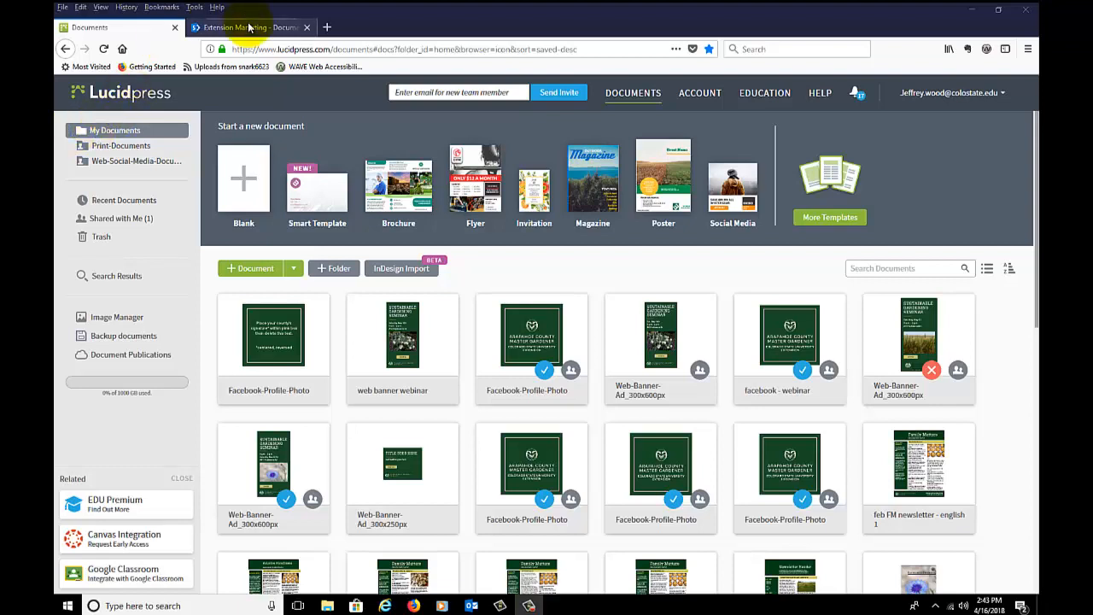
- Browse from the documents list into Print Documents and settle on the Web-Social-Media-Documents folder
click(247, 27)
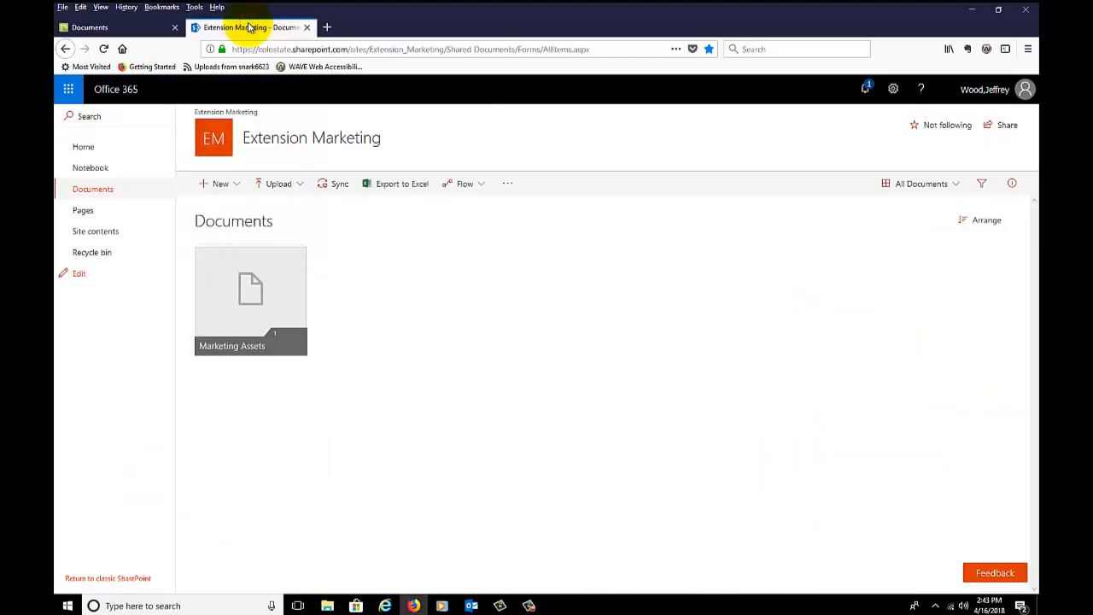
click(116, 27)
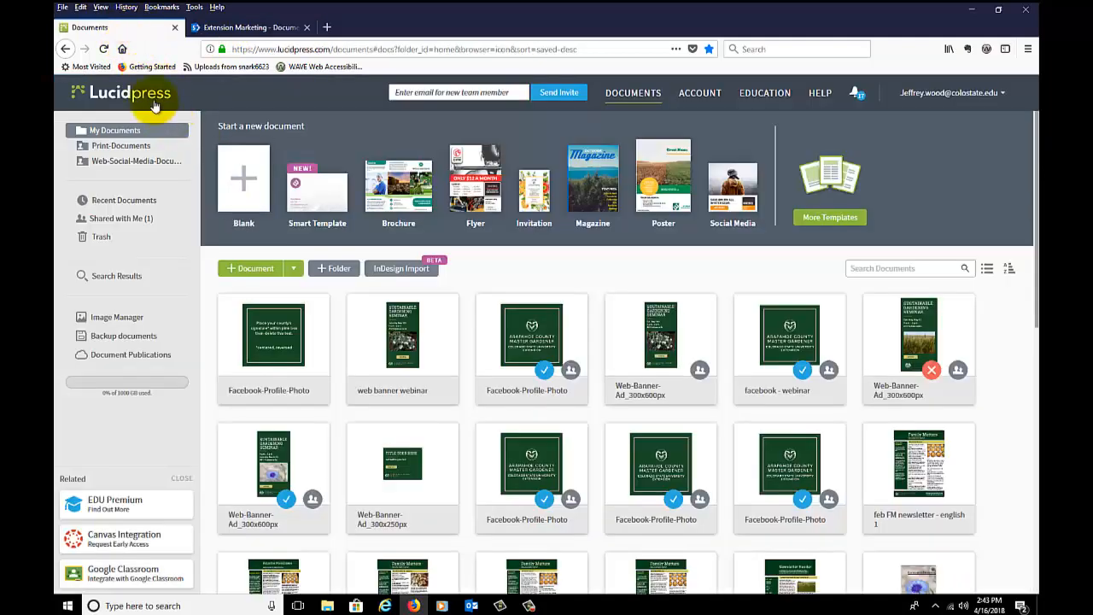
mouse_move(192, 428)
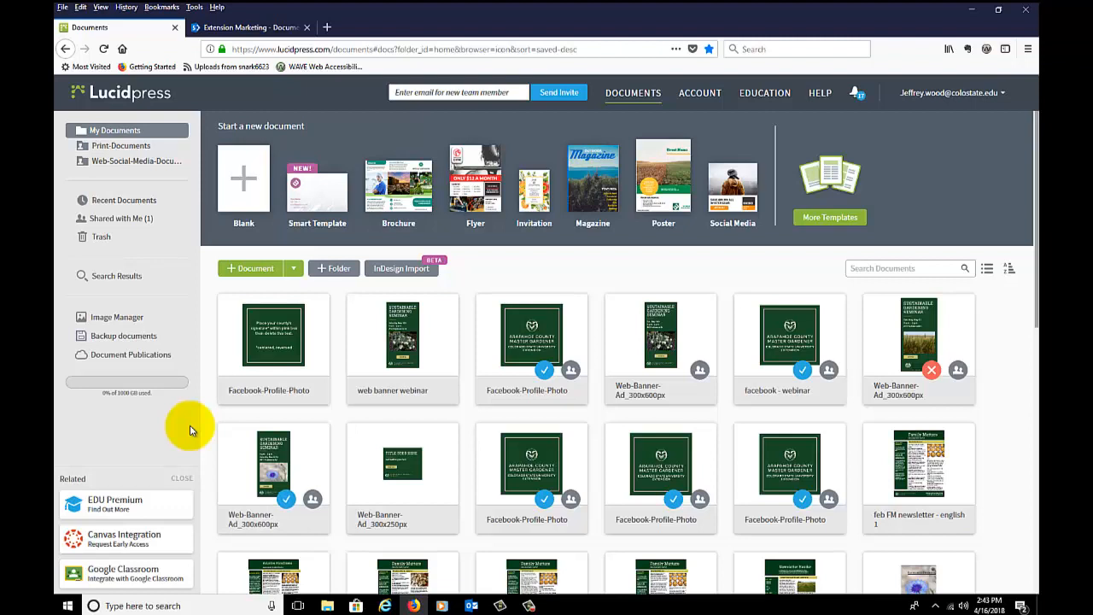
mouse_move(470, 445)
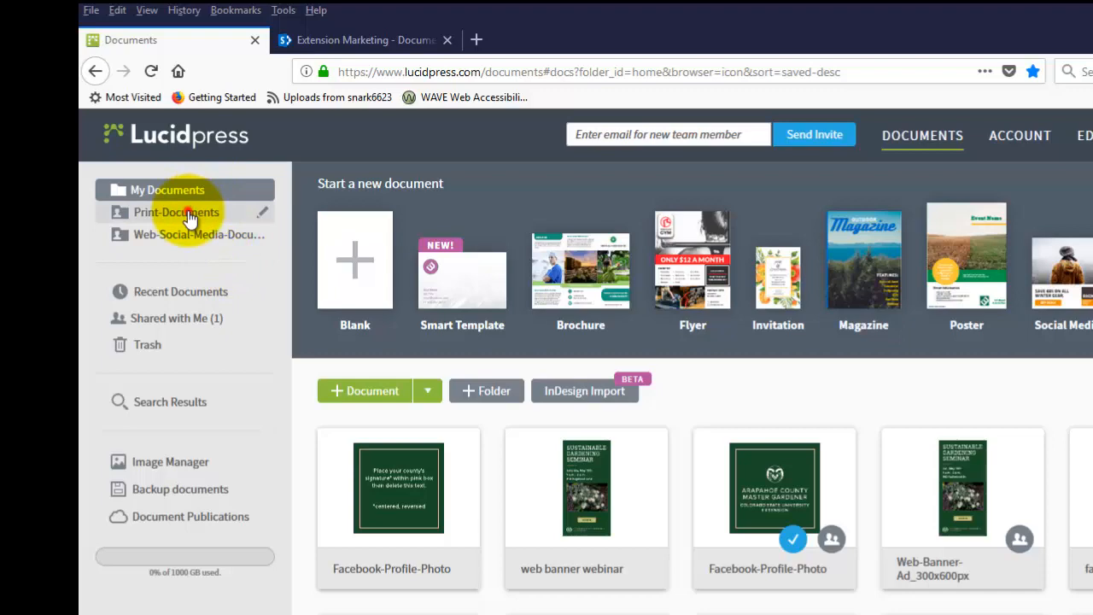
click(176, 212)
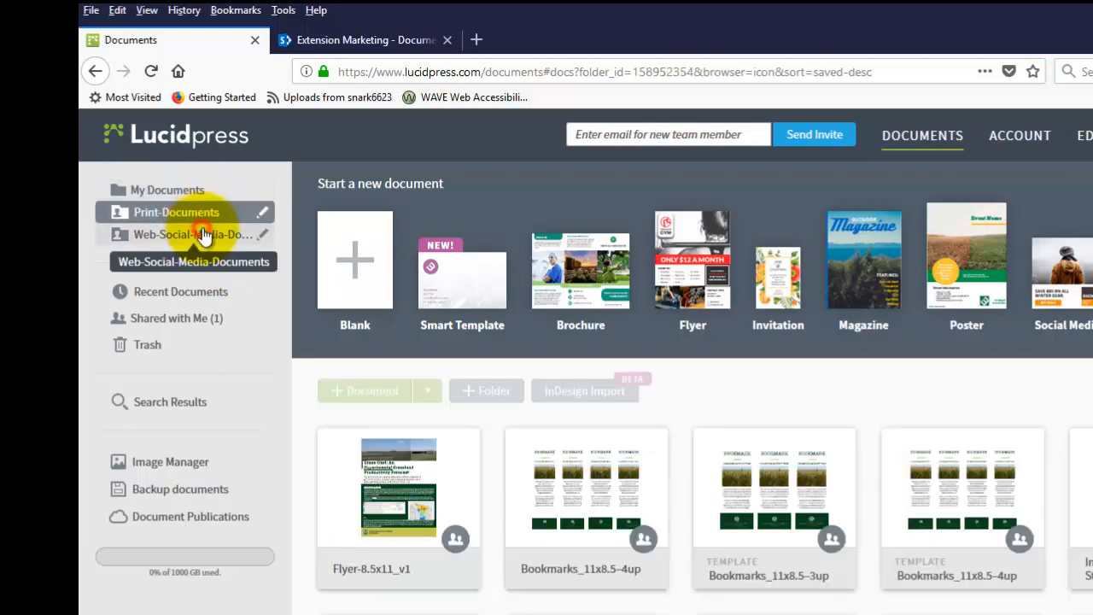
click(168, 189)
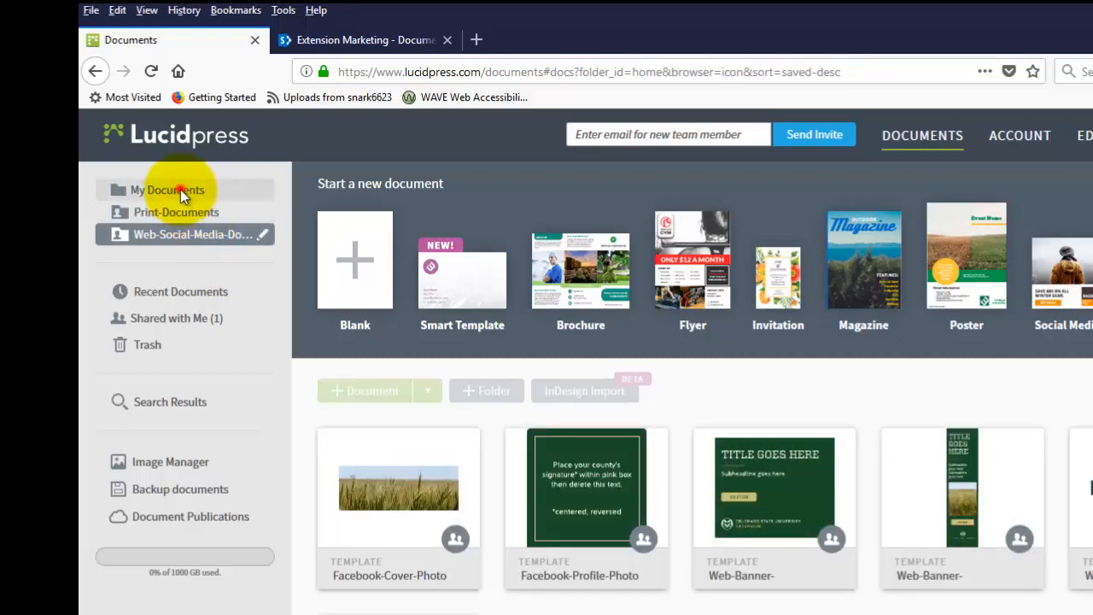
click(168, 190)
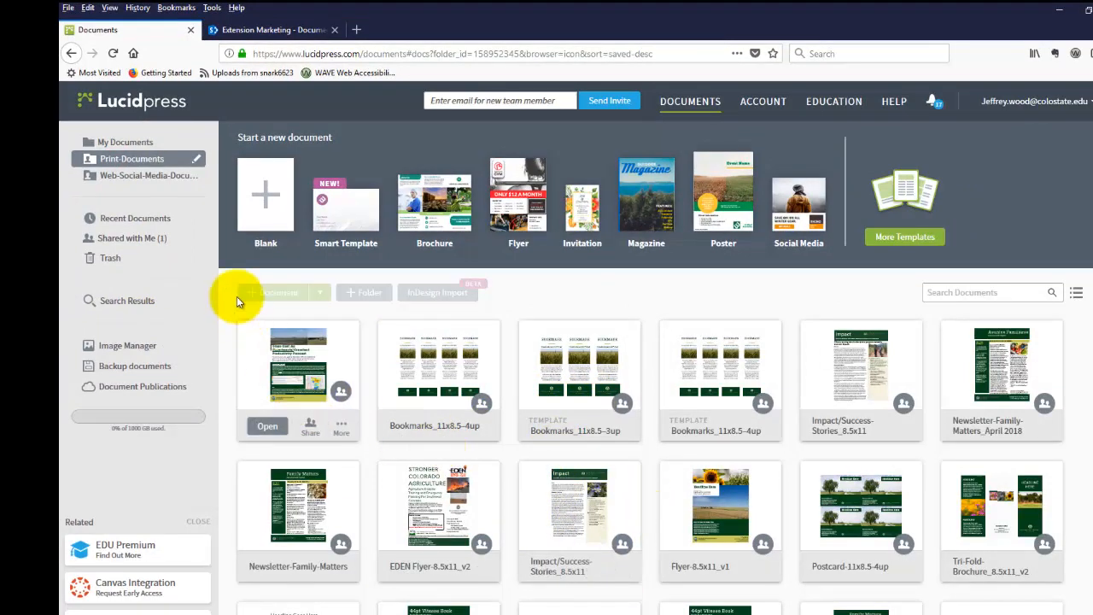
click(147, 175)
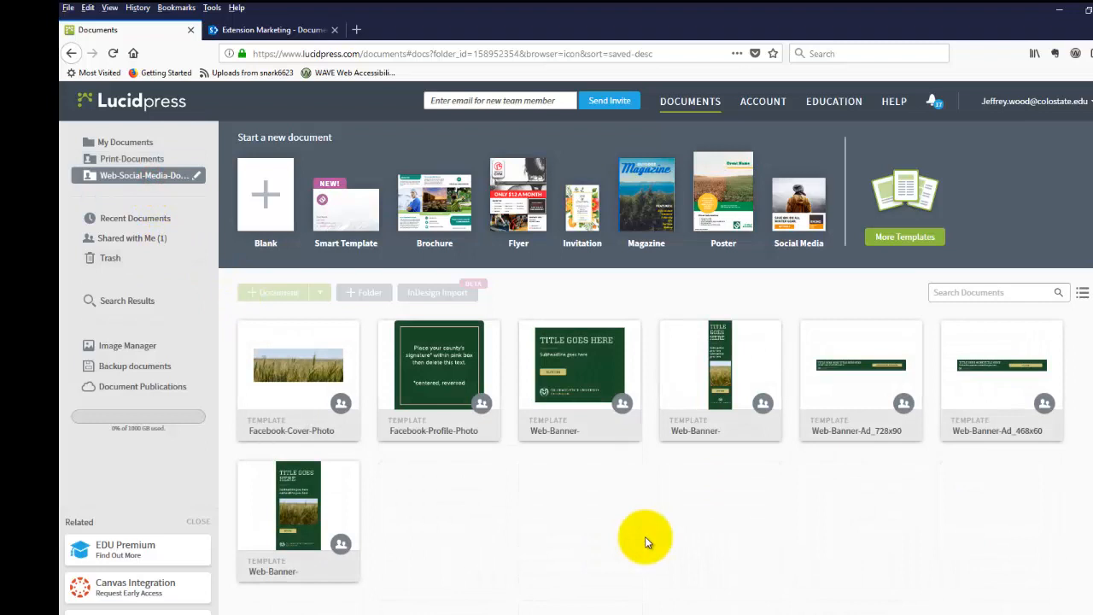
mouse_move(553, 437)
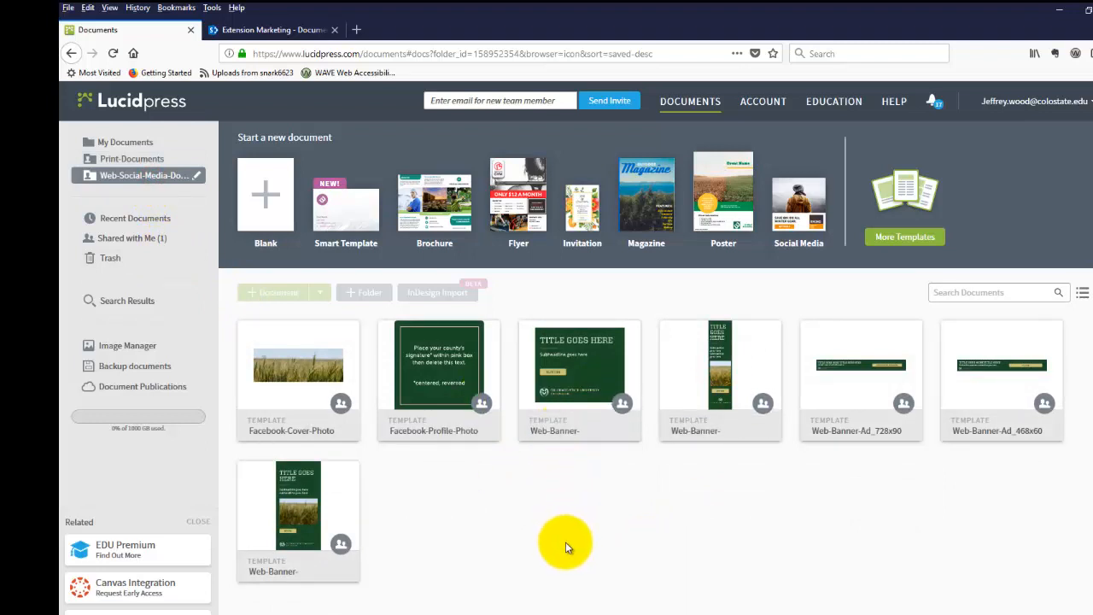
mouse_move(468, 543)
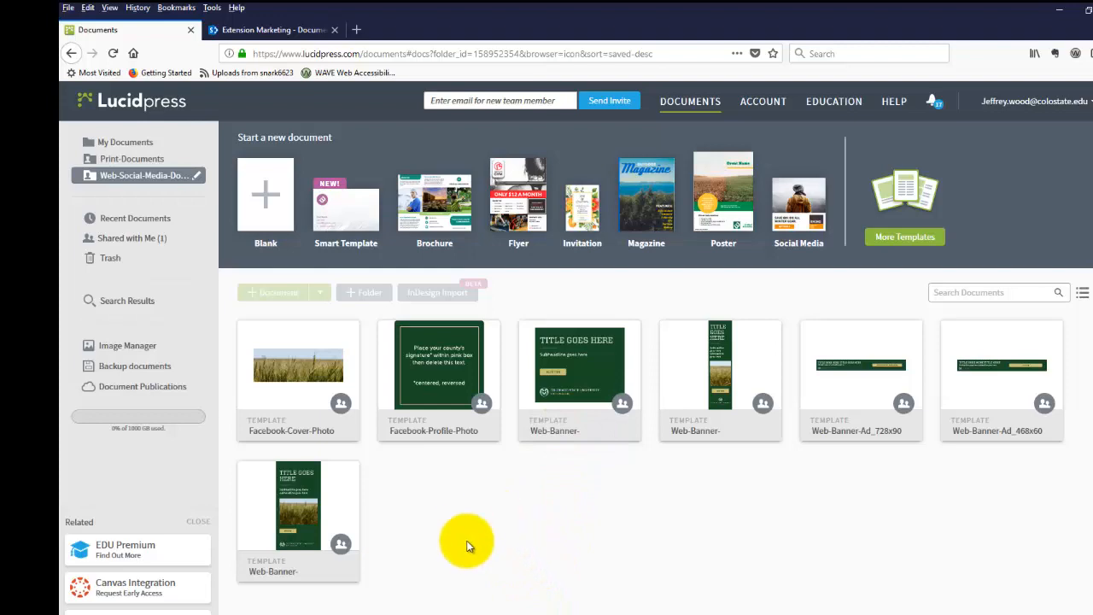
mouse_move(434, 539)
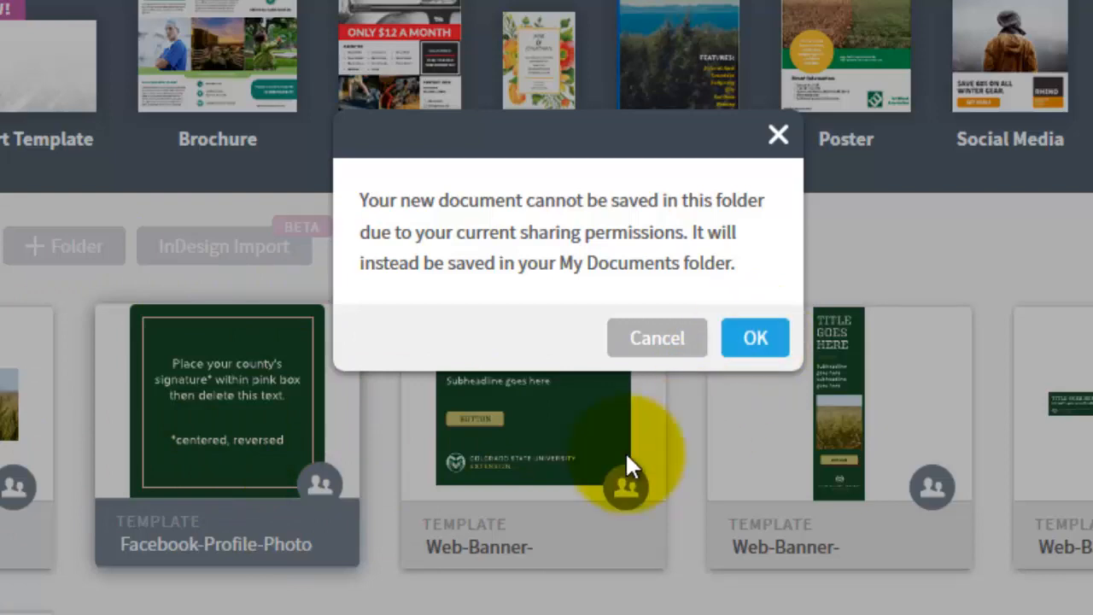
- Create a new document from the Facebook-Profile-Photo template, saved to My Documents
click(754, 331)
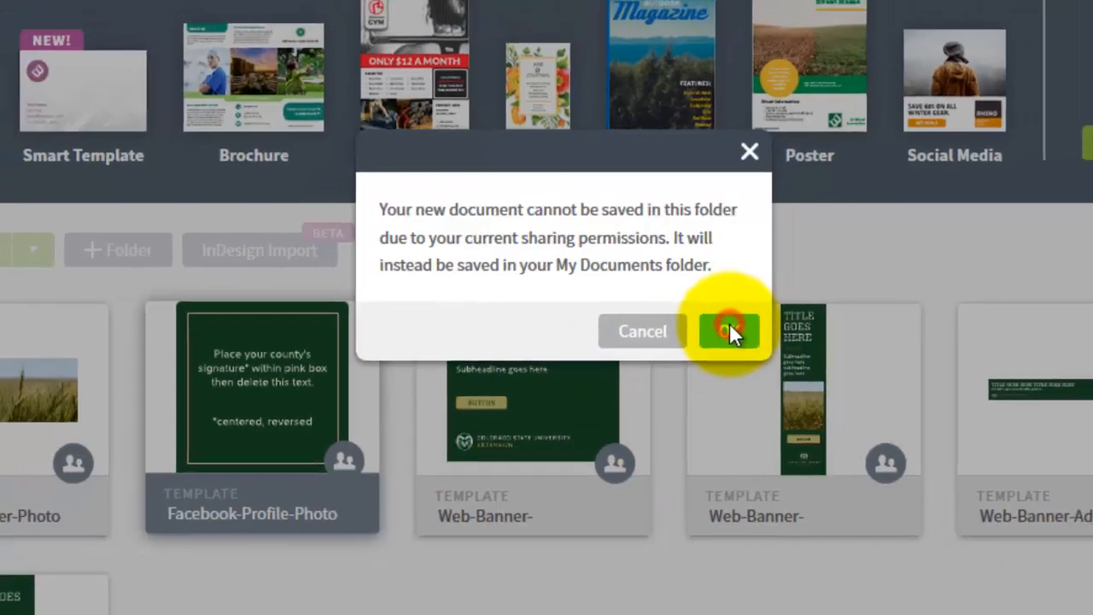
click(728, 332)
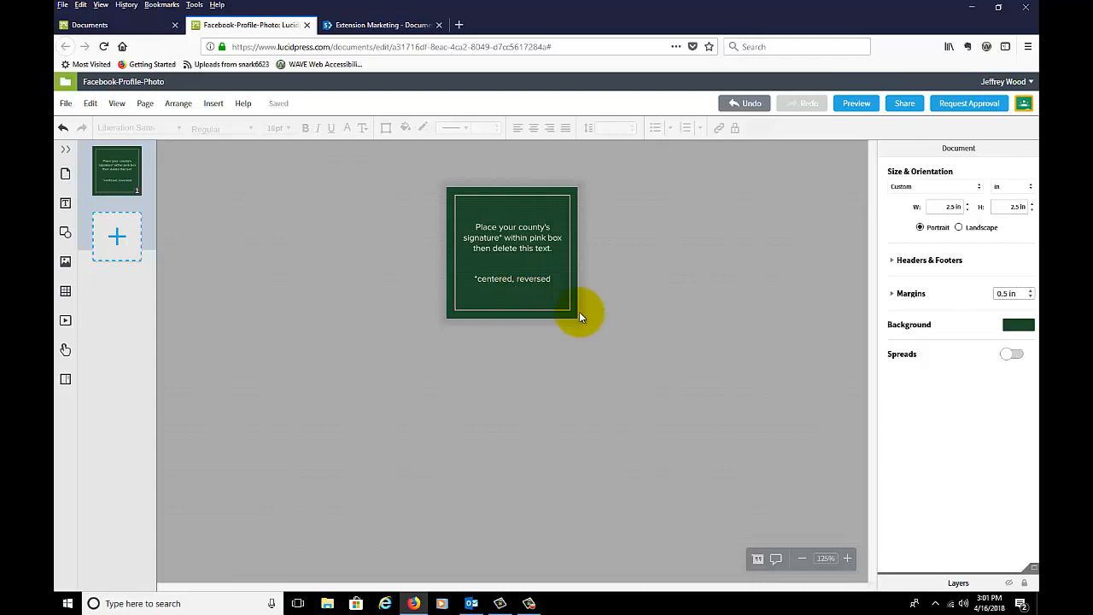
- Zoom in and delete the placeholder instruction text from the green profile photo page
click(847, 556)
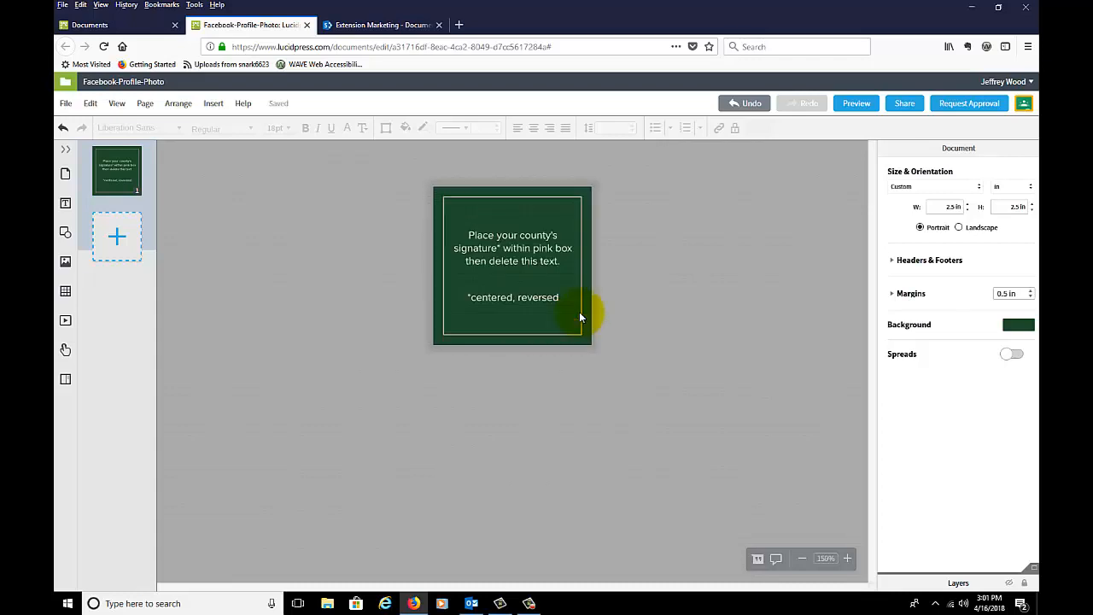
click(847, 557)
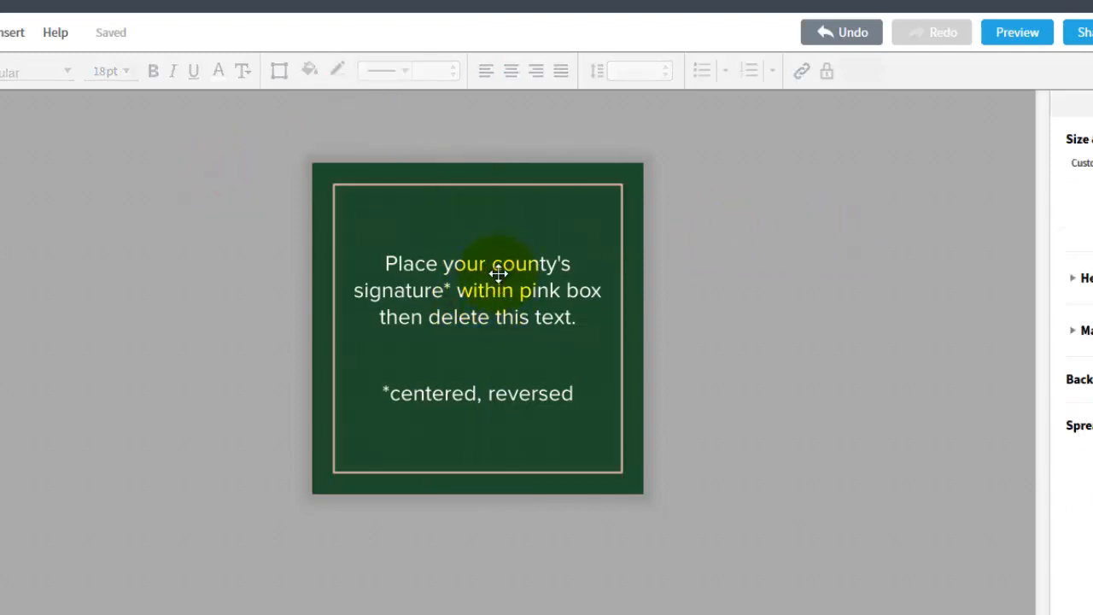
click(477, 290)
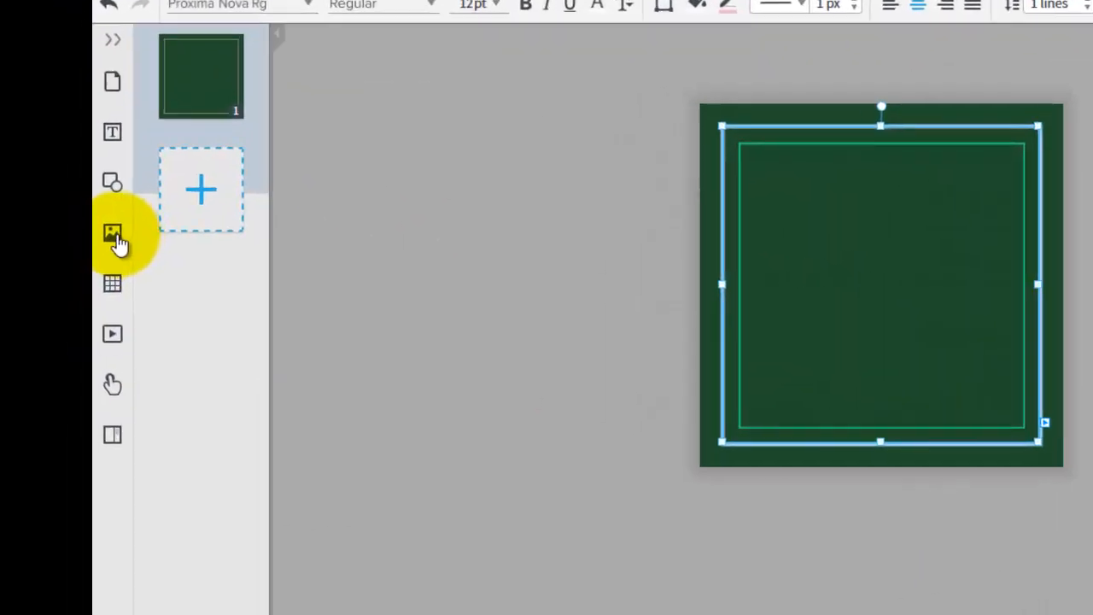
- Insert the white Master Gardener CSU Extension logo, shrink it and centre it on the green page
click(113, 232)
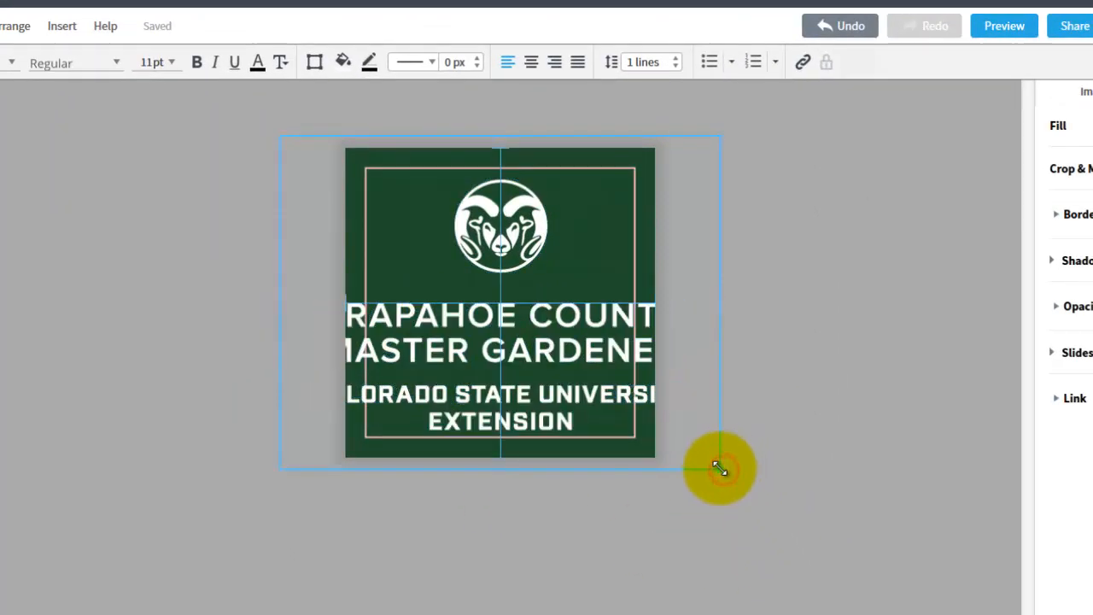
drag(721, 468, 529, 358)
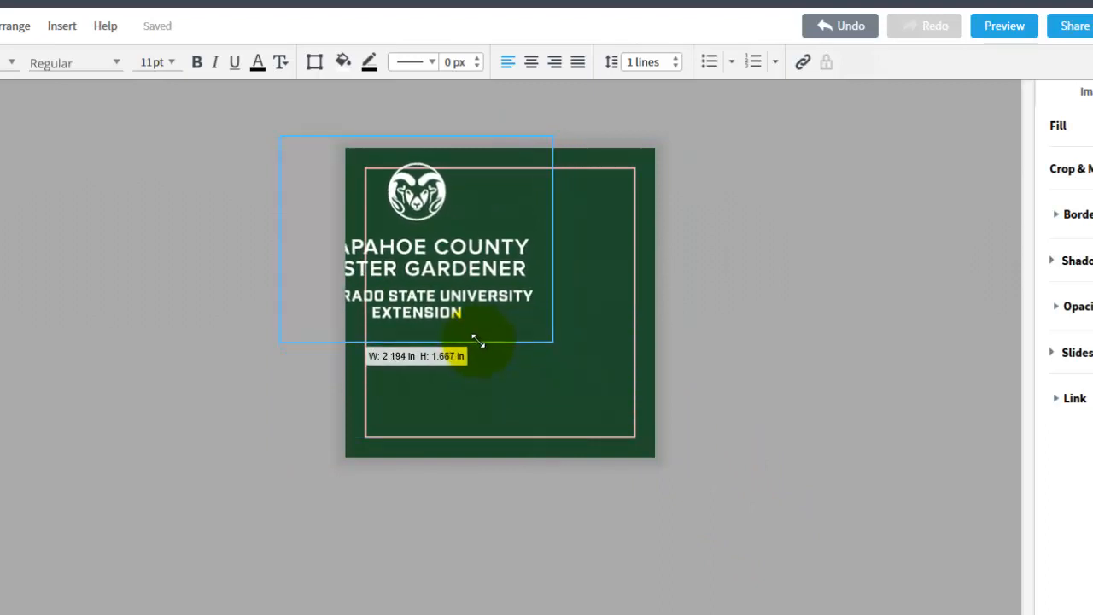
drag(550, 342, 547, 340)
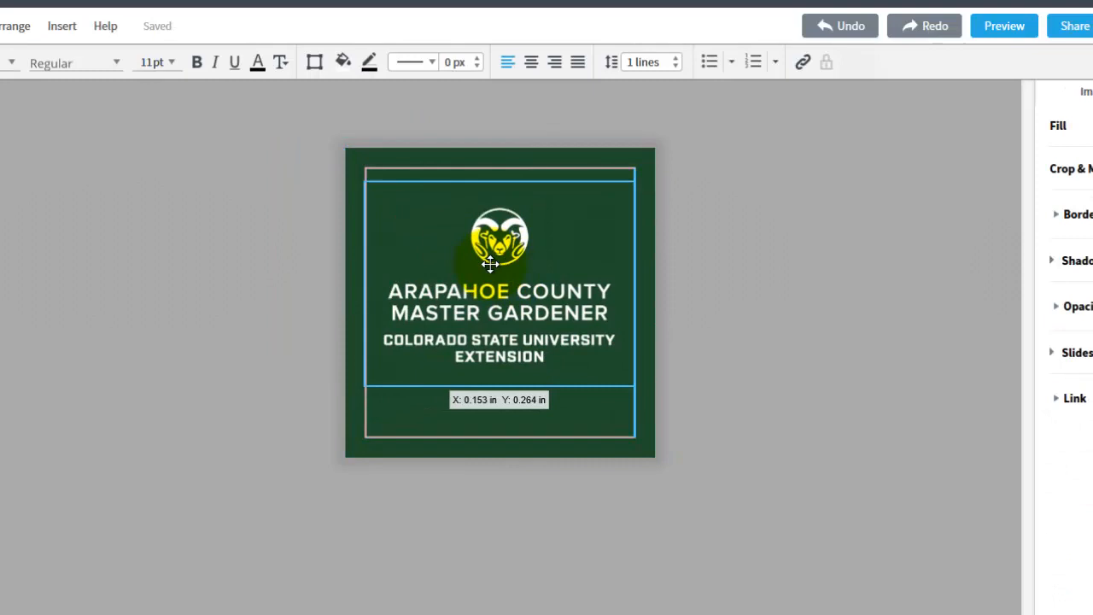
drag(488, 263, 489, 280)
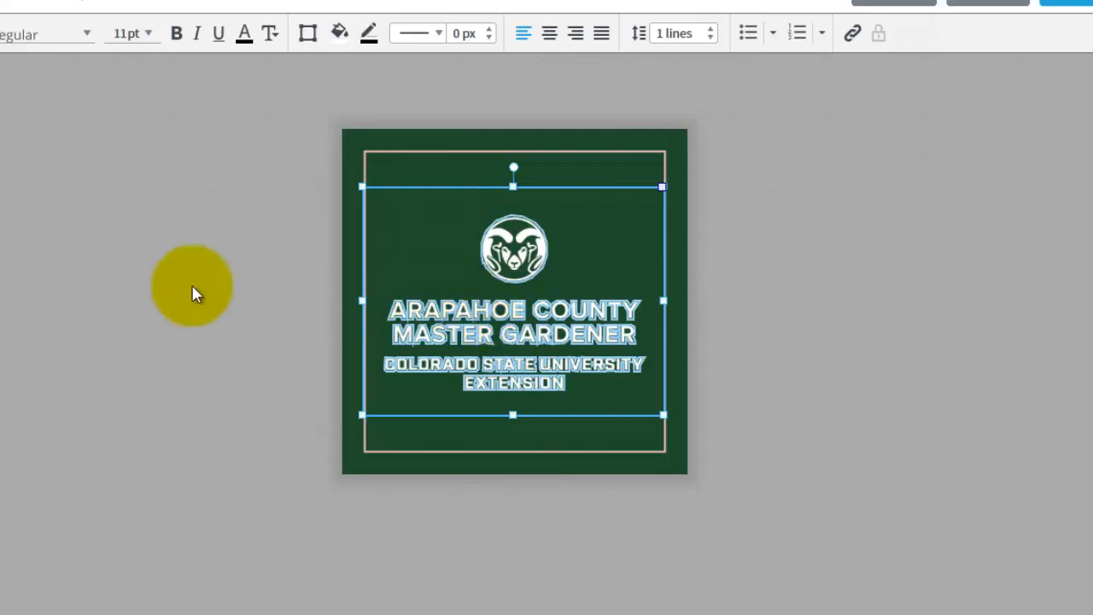
click(37, 37)
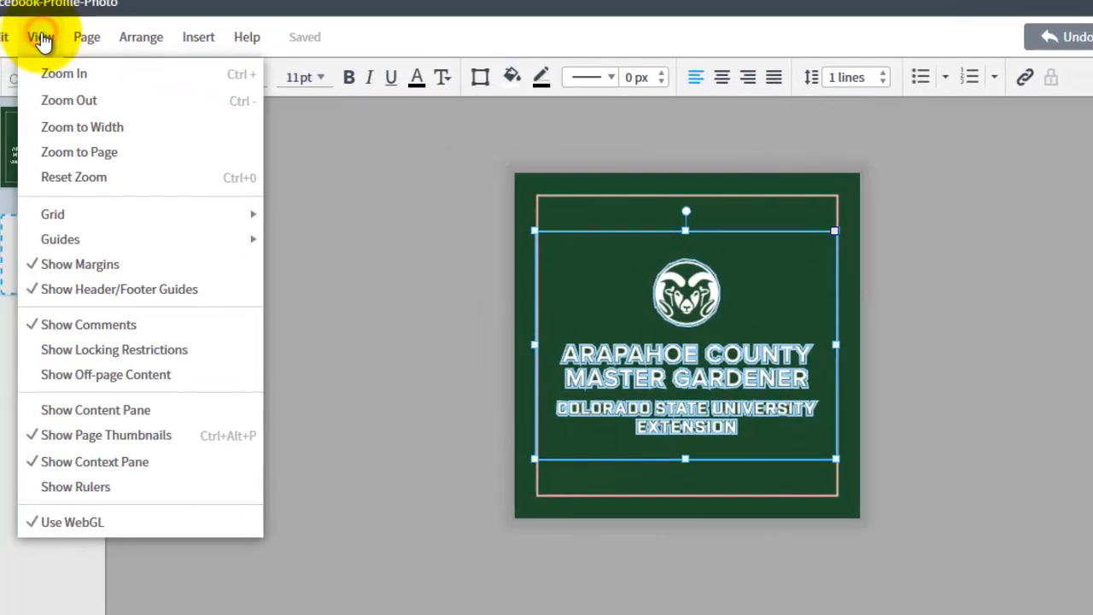
click(51, 213)
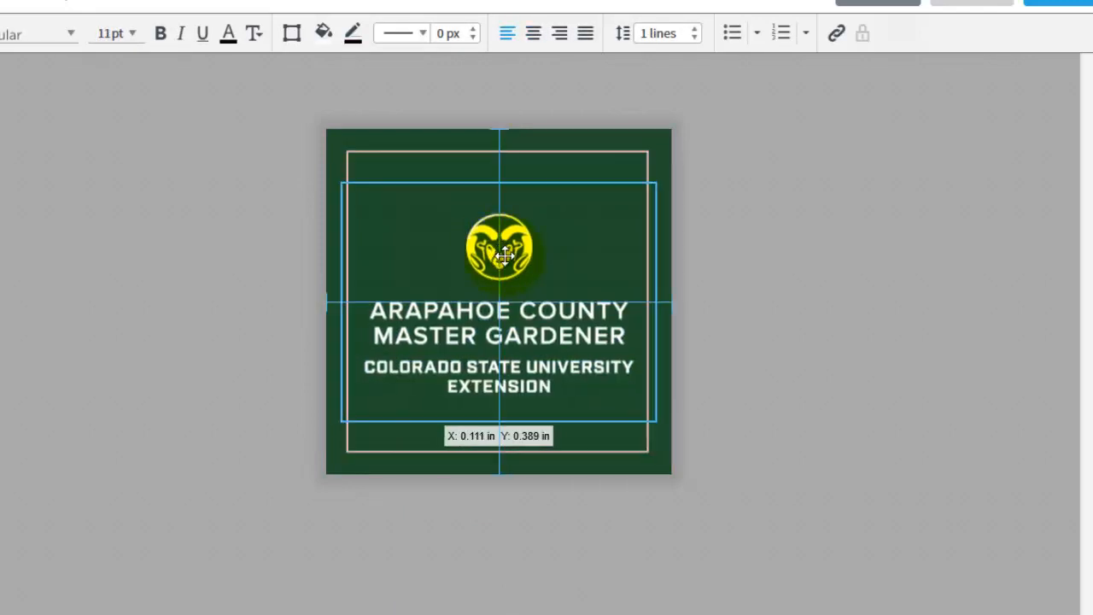
drag(499, 256, 492, 259)
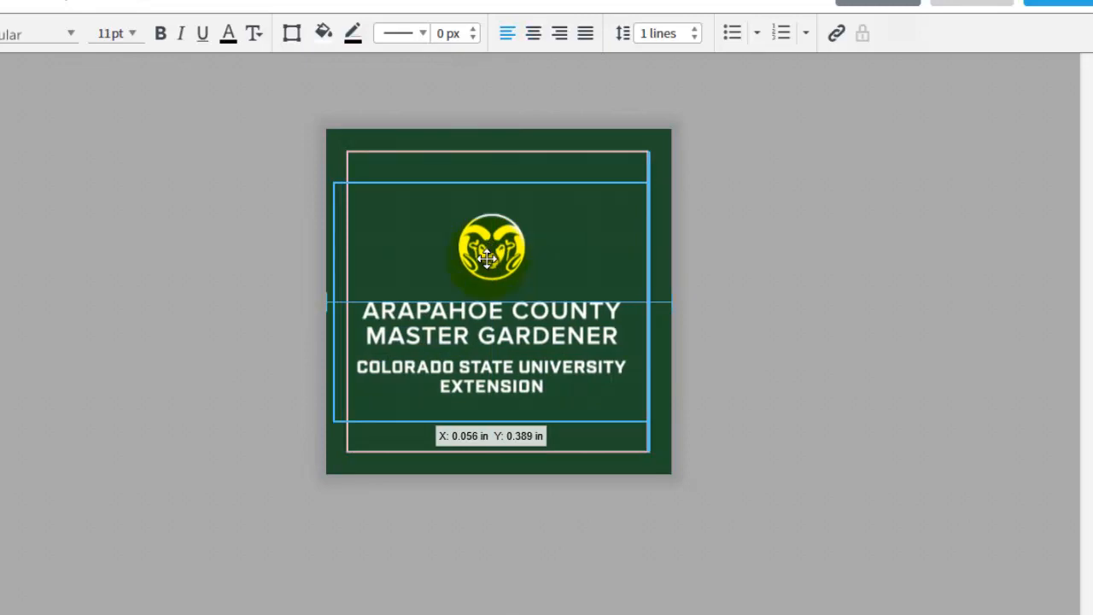
drag(491, 259, 481, 270)
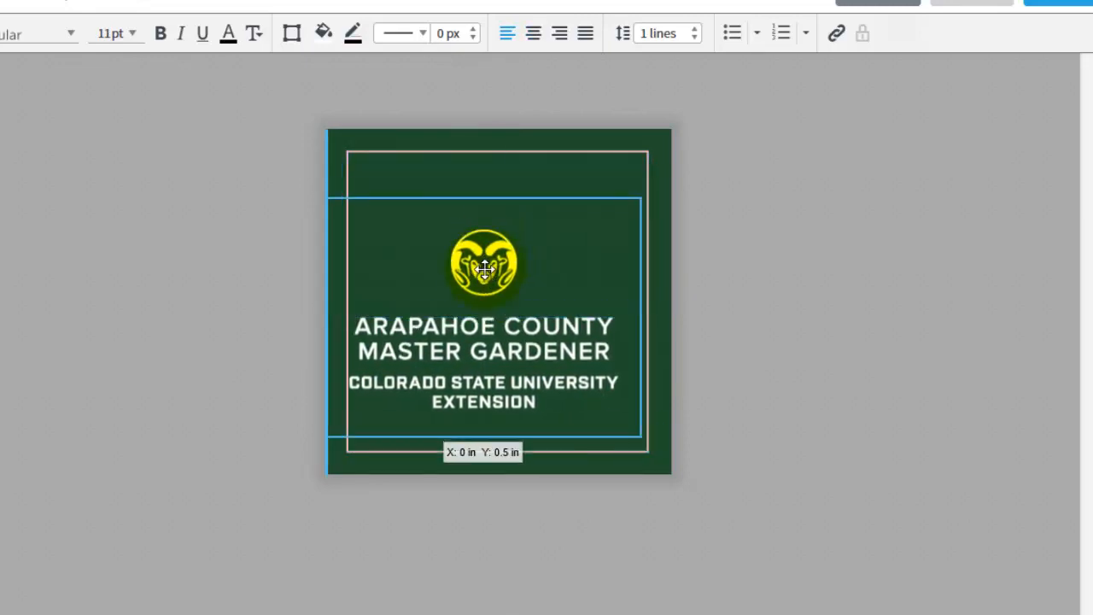
drag(485, 270, 498, 253)
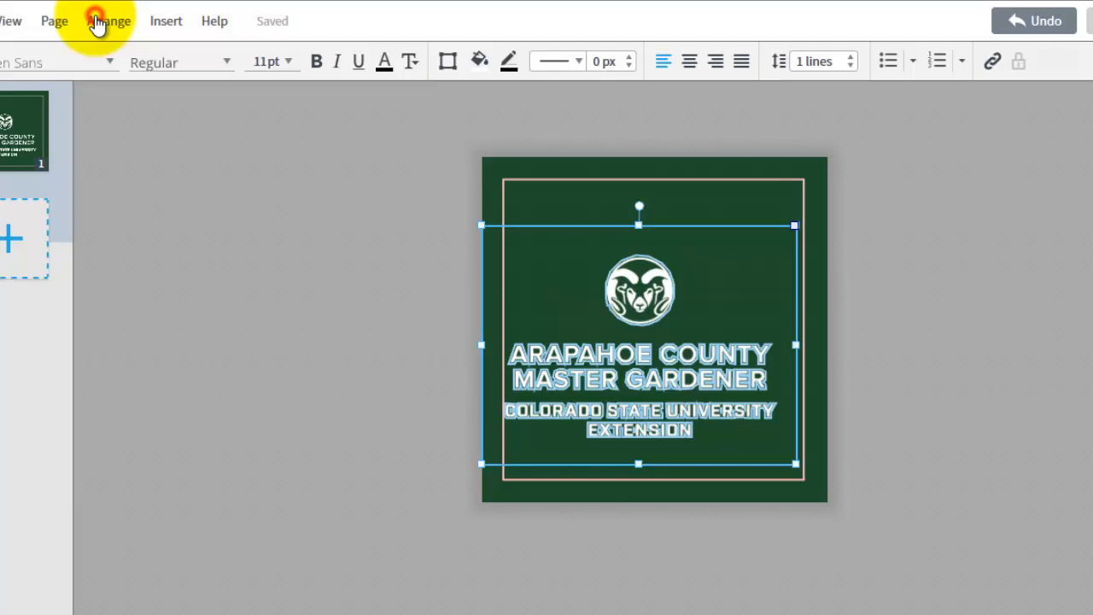
- Align the logo block to the vertical middle of the page via Arrange > Align Objects
click(109, 21)
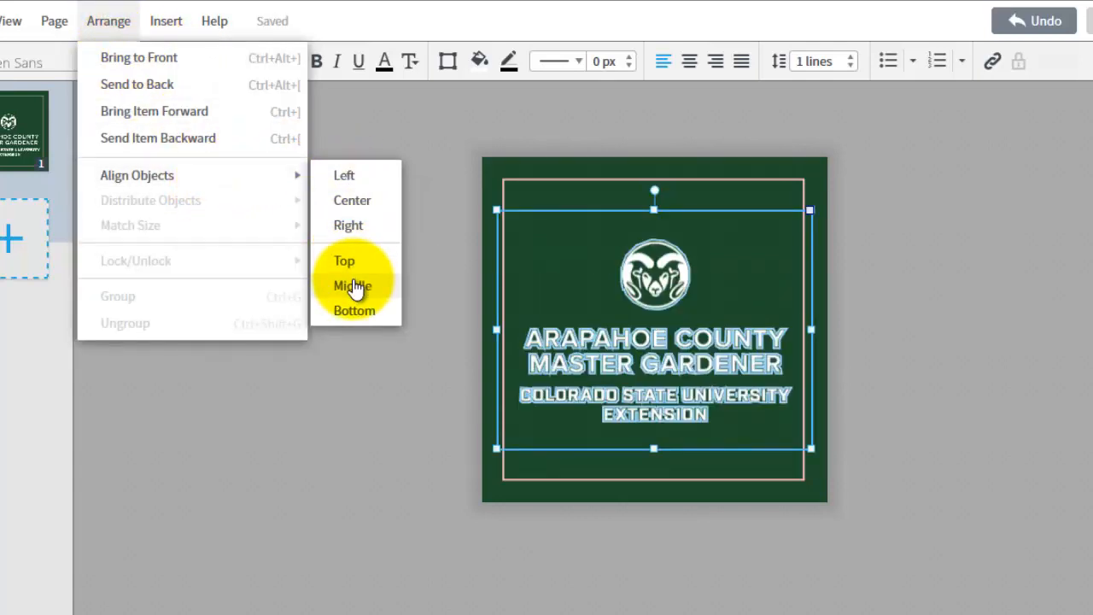
click(352, 285)
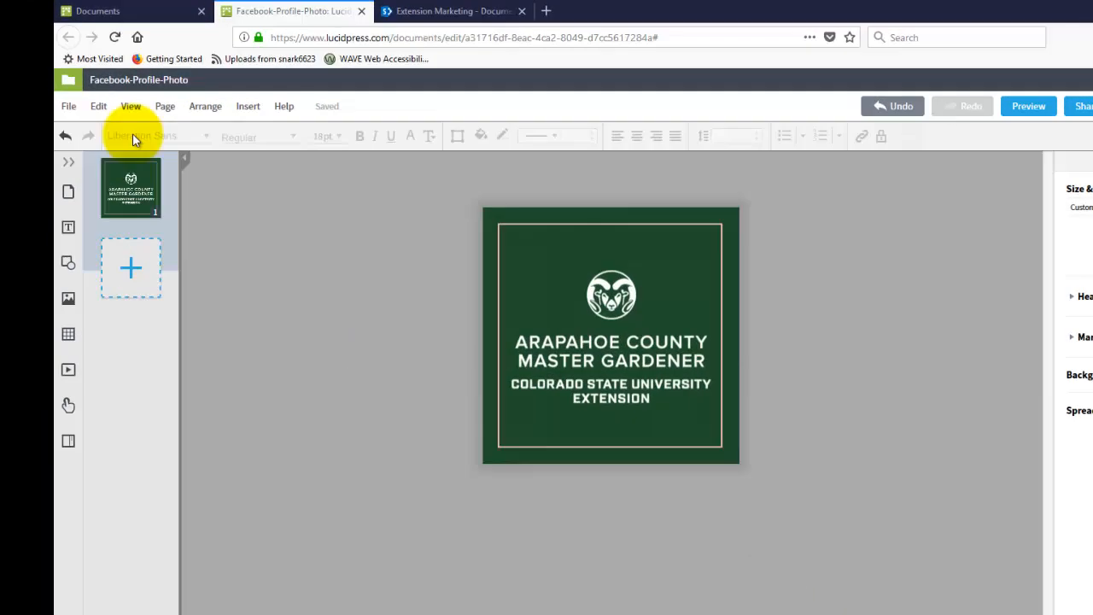
click(129, 106)
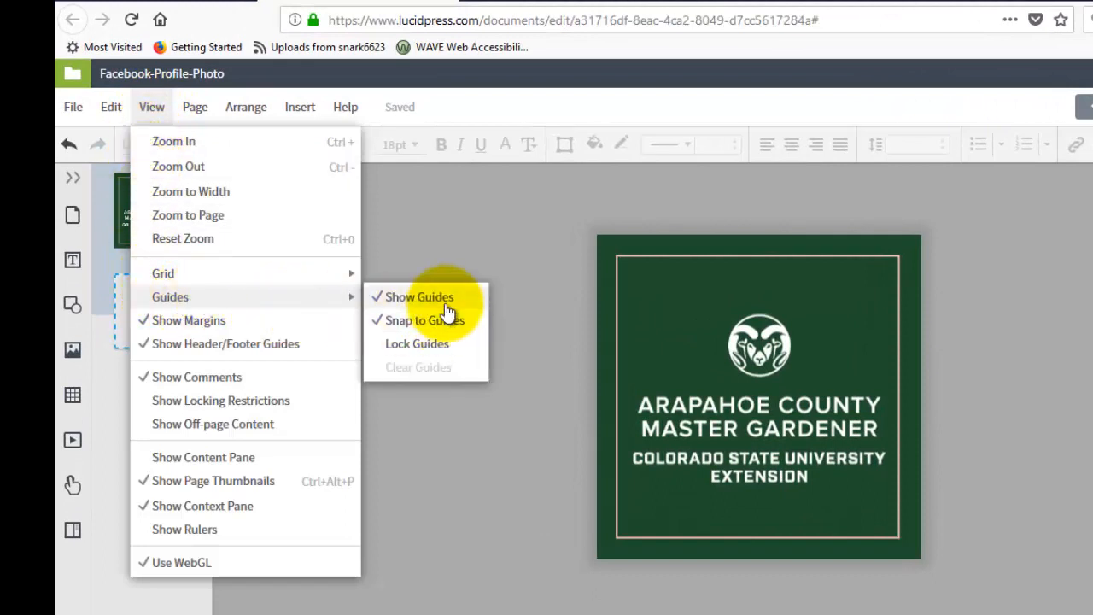
mouse_move(448, 321)
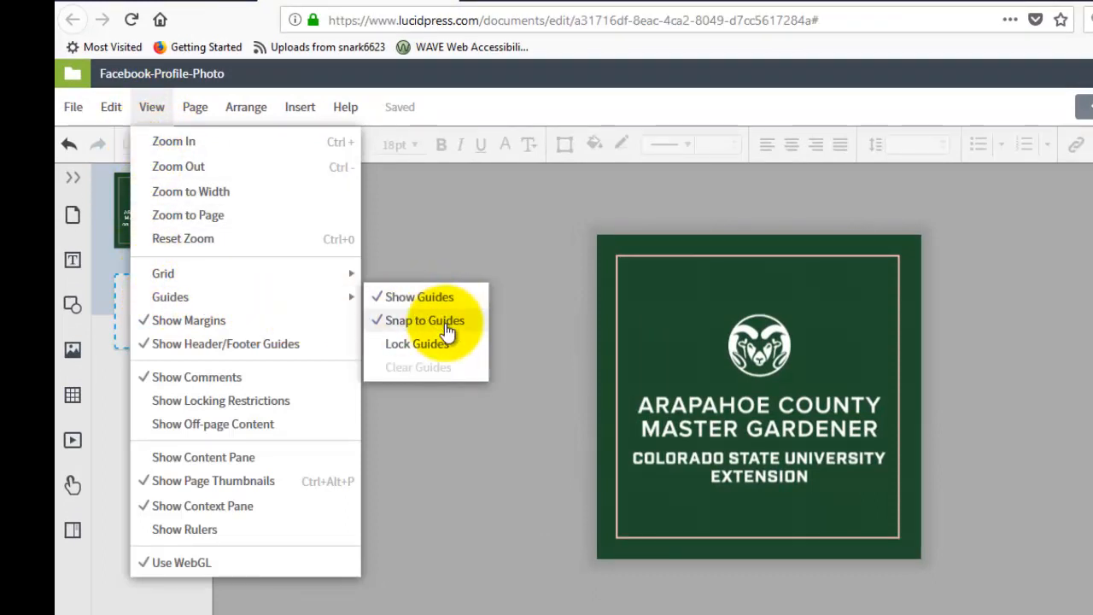
mouse_move(452, 298)
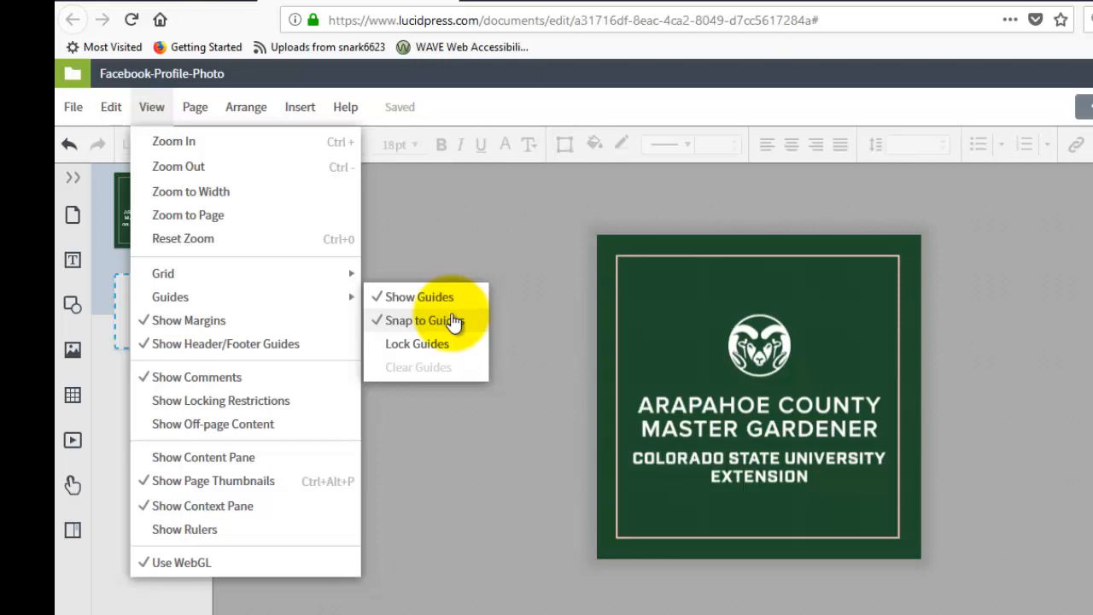
mouse_move(457, 304)
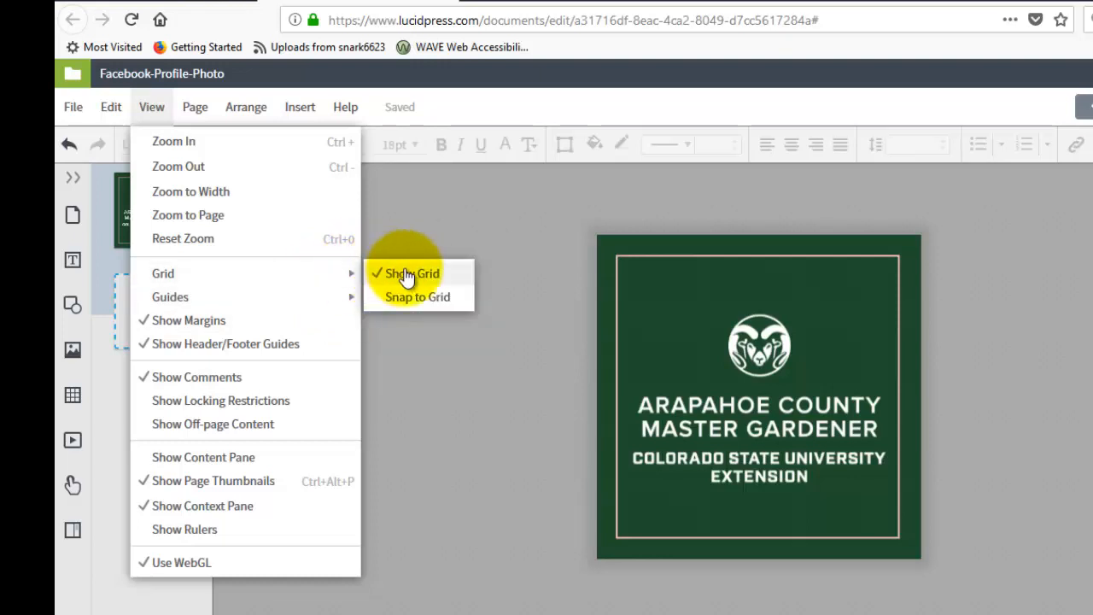
mouse_move(413, 307)
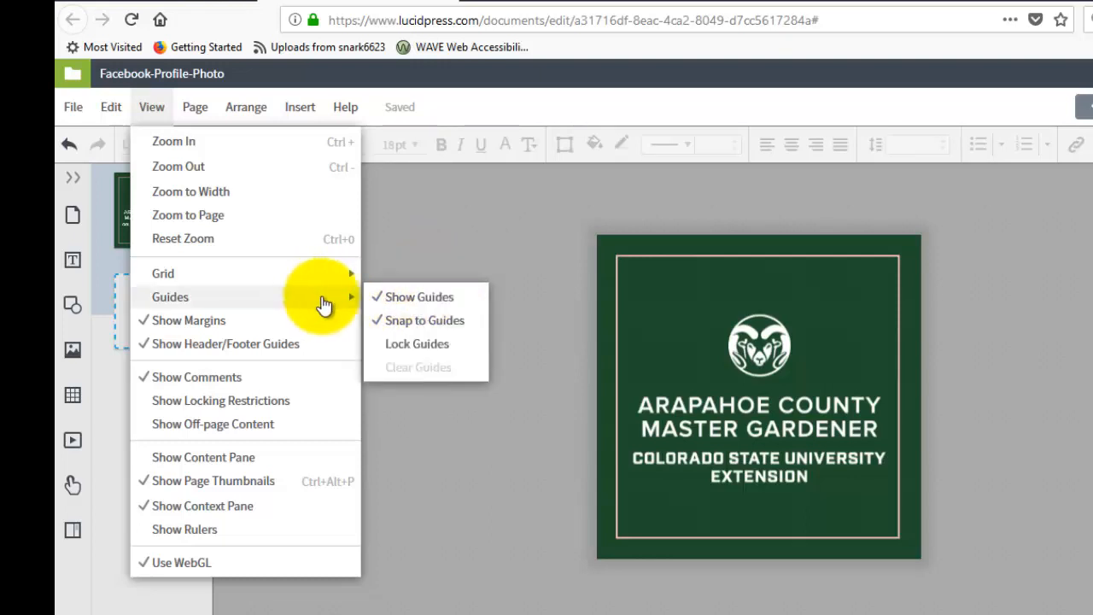
mouse_move(436, 324)
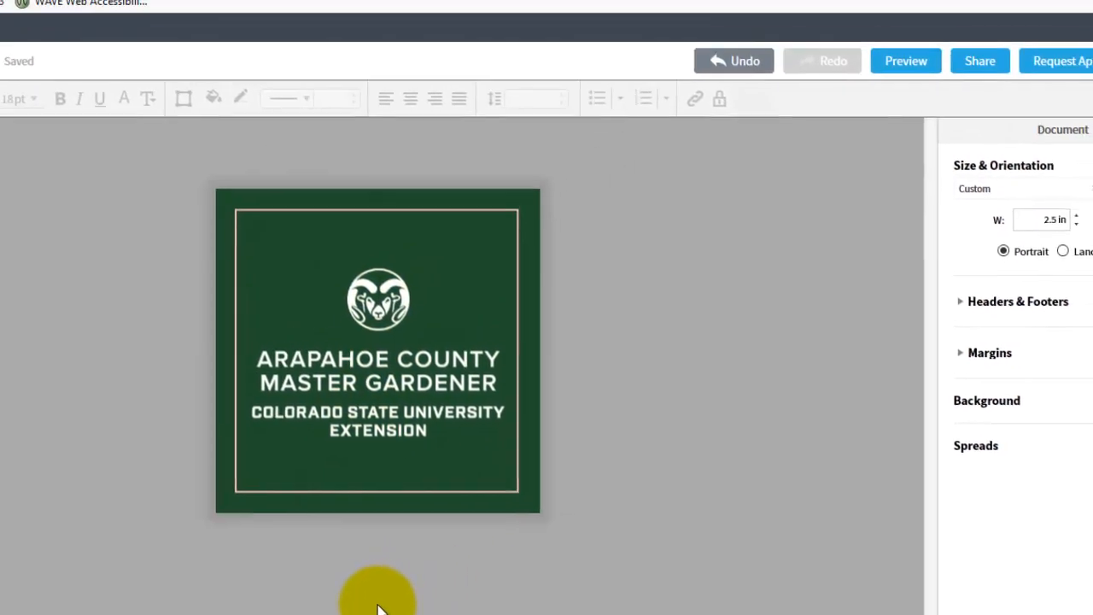
click(1063, 62)
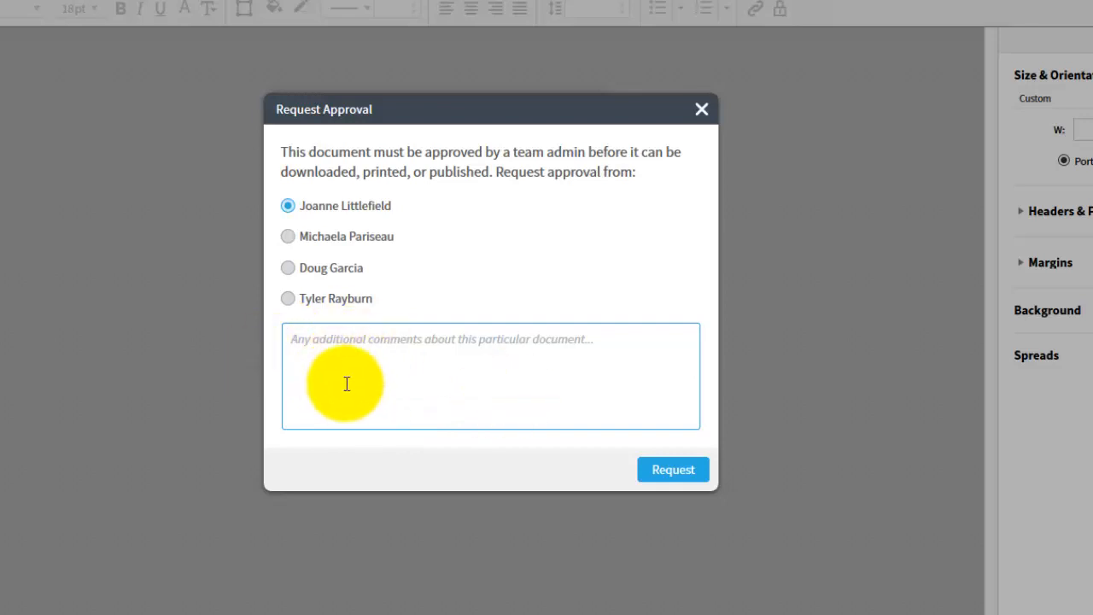
mouse_move(640, 533)
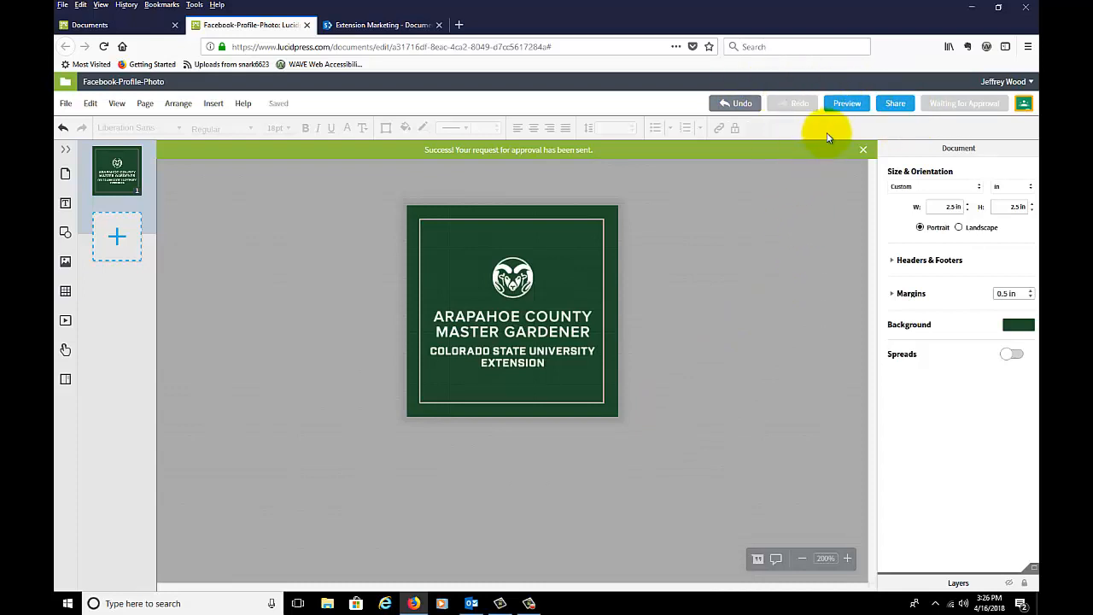
mouse_move(847, 104)
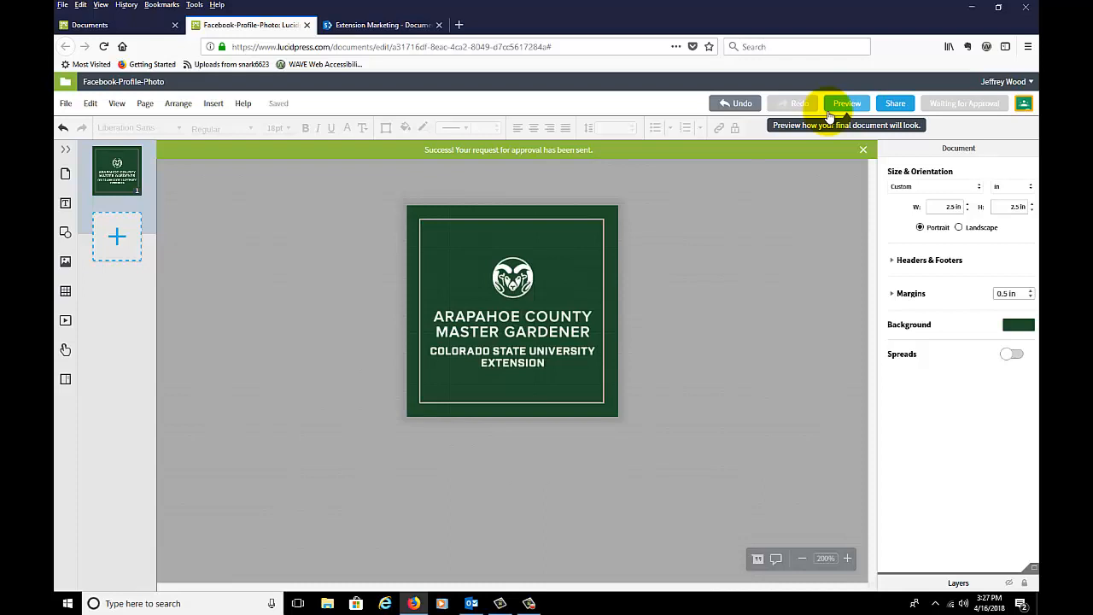
mouse_move(779, 328)
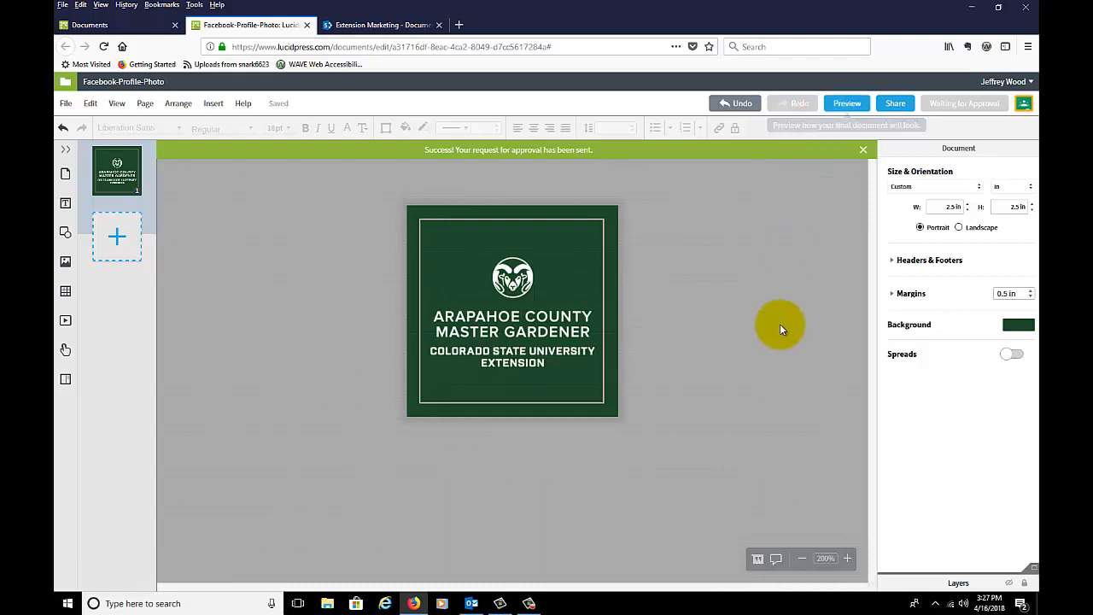
mouse_move(283, 447)
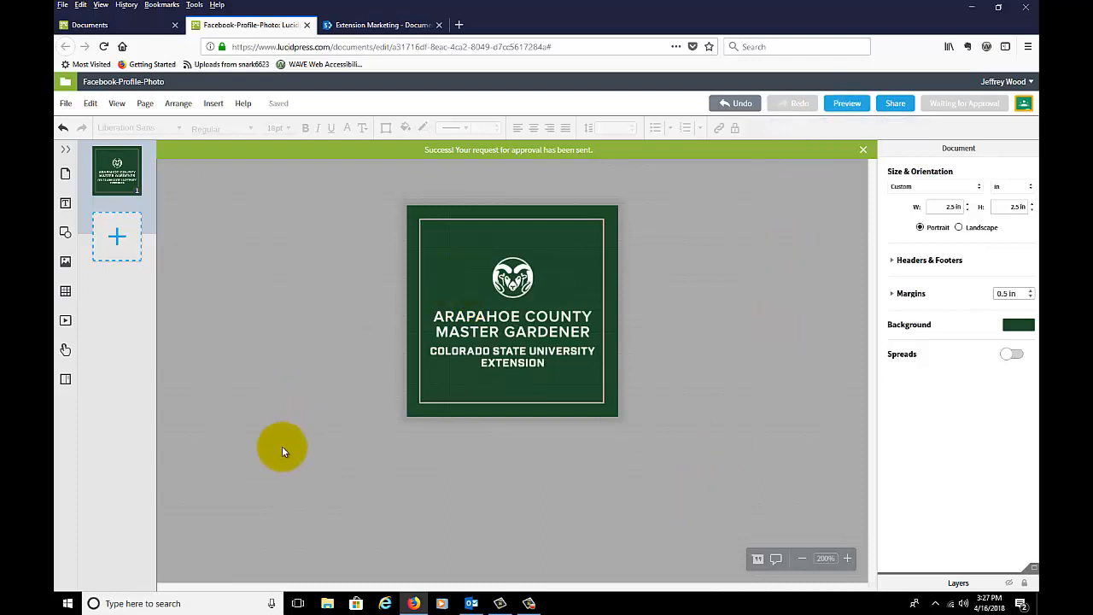